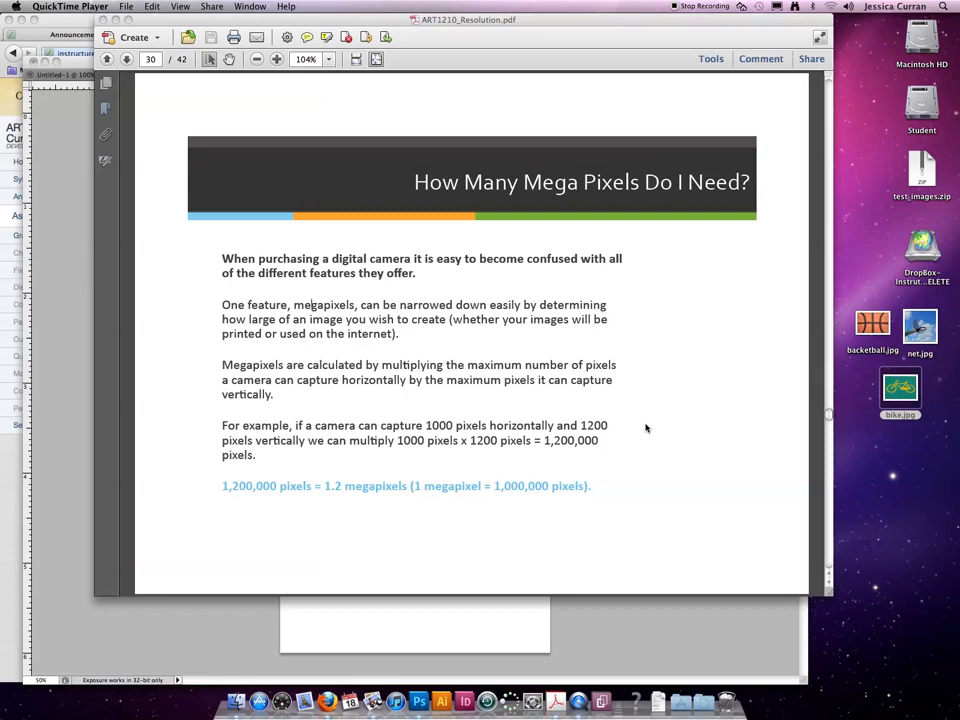
mouse_move(224, 492)
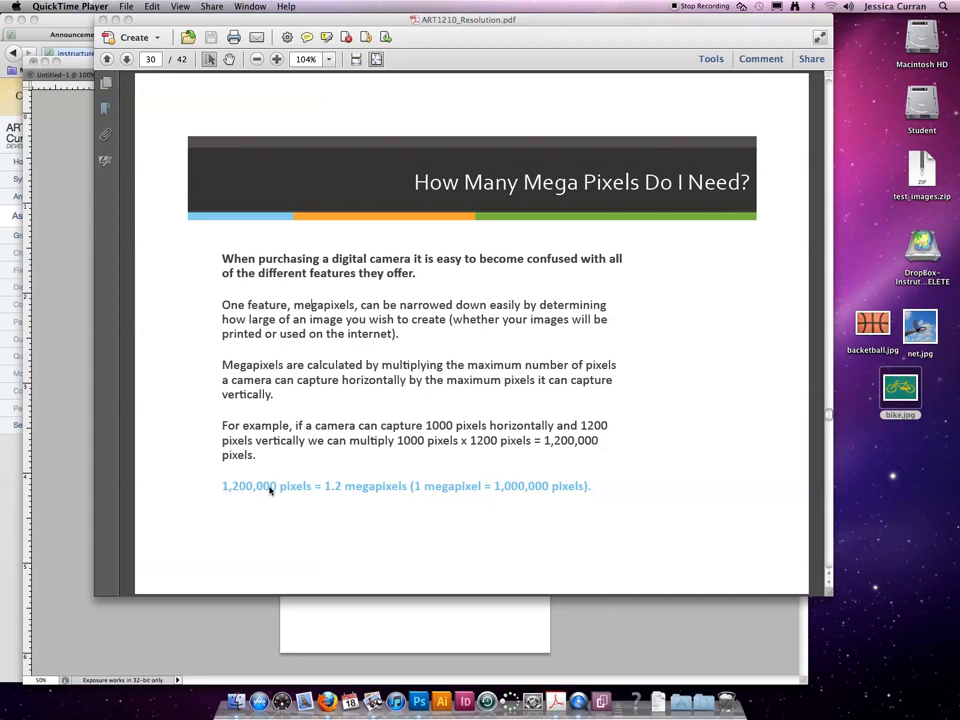
mouse_move(300, 502)
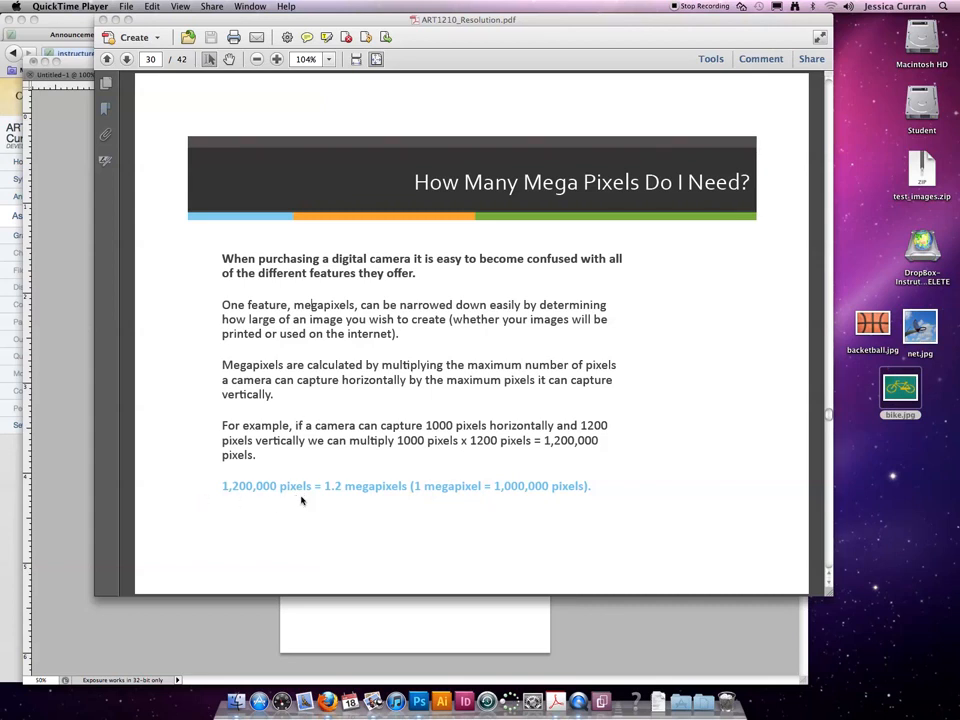
mouse_move(336, 496)
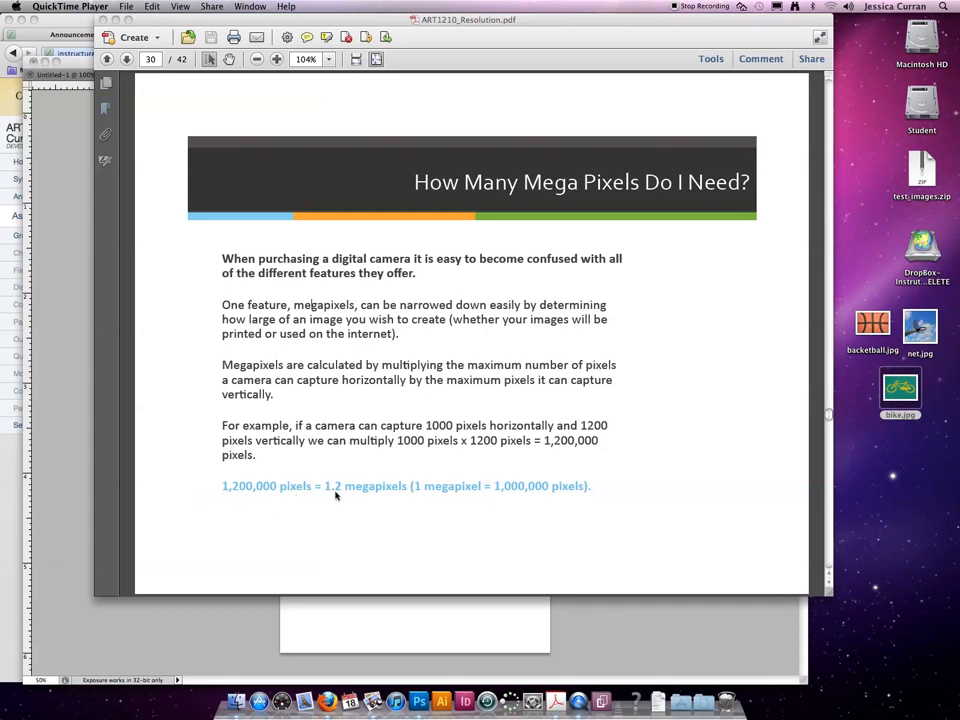
mouse_move(840, 508)
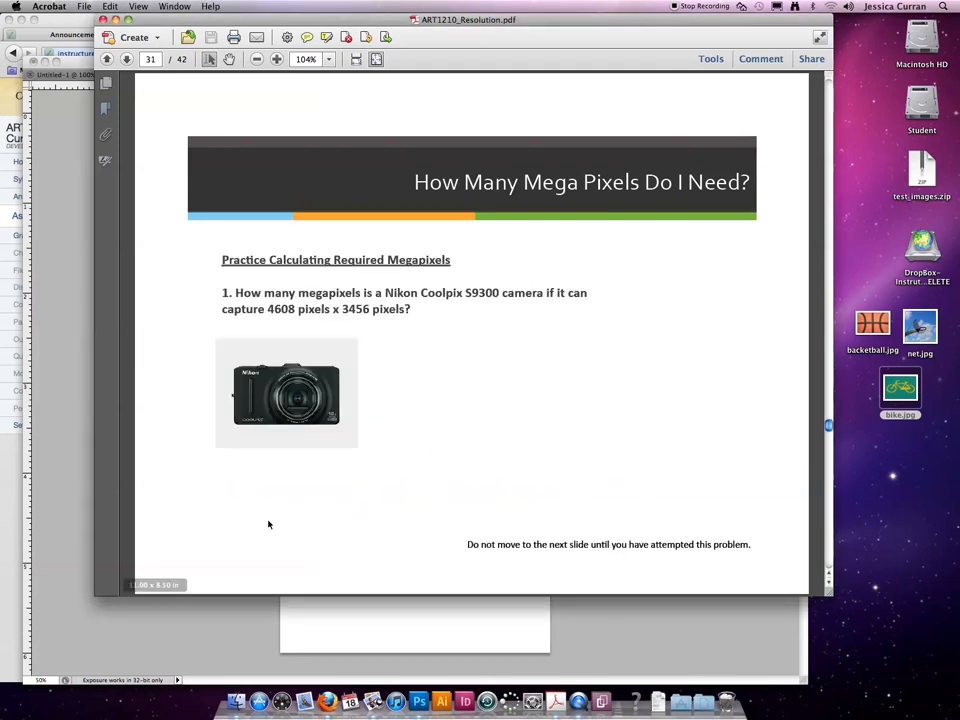
mouse_move(392, 394)
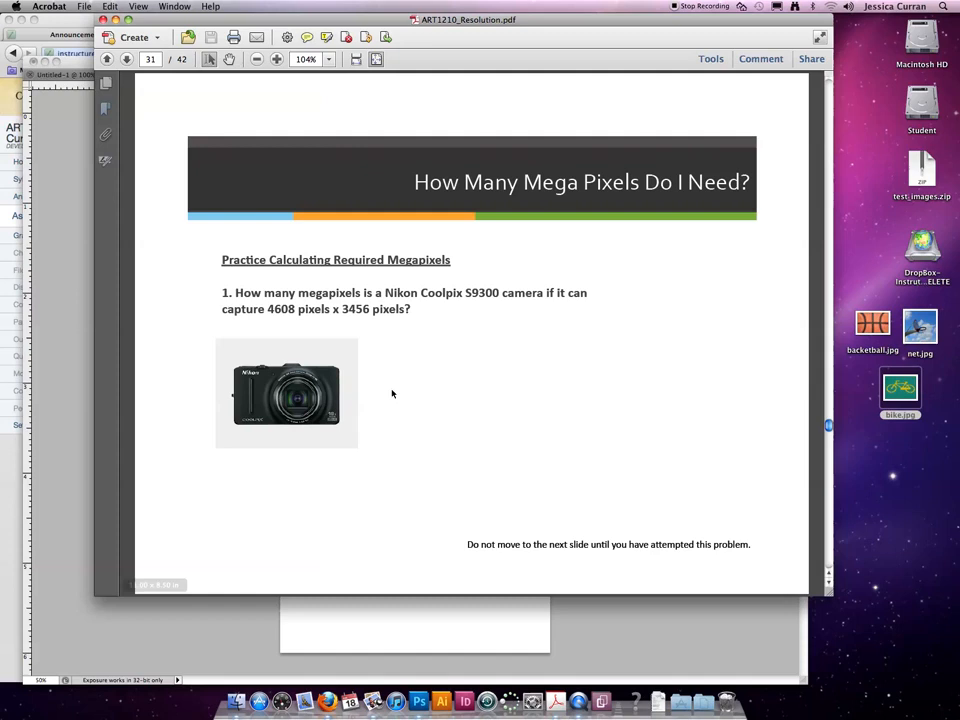
mouse_move(472, 352)
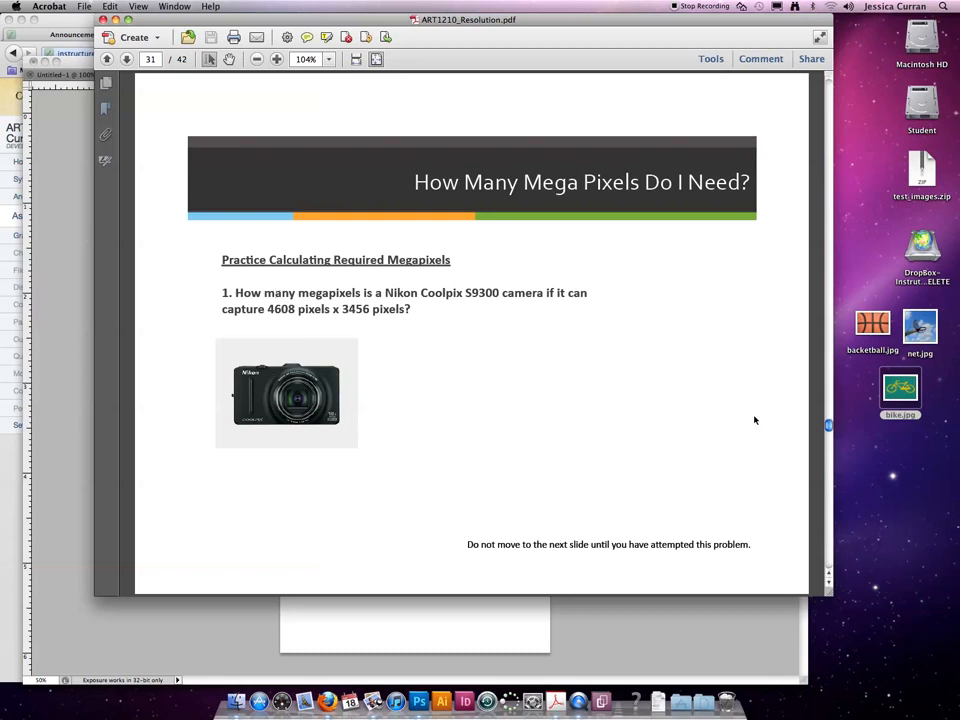
mouse_move(412, 376)
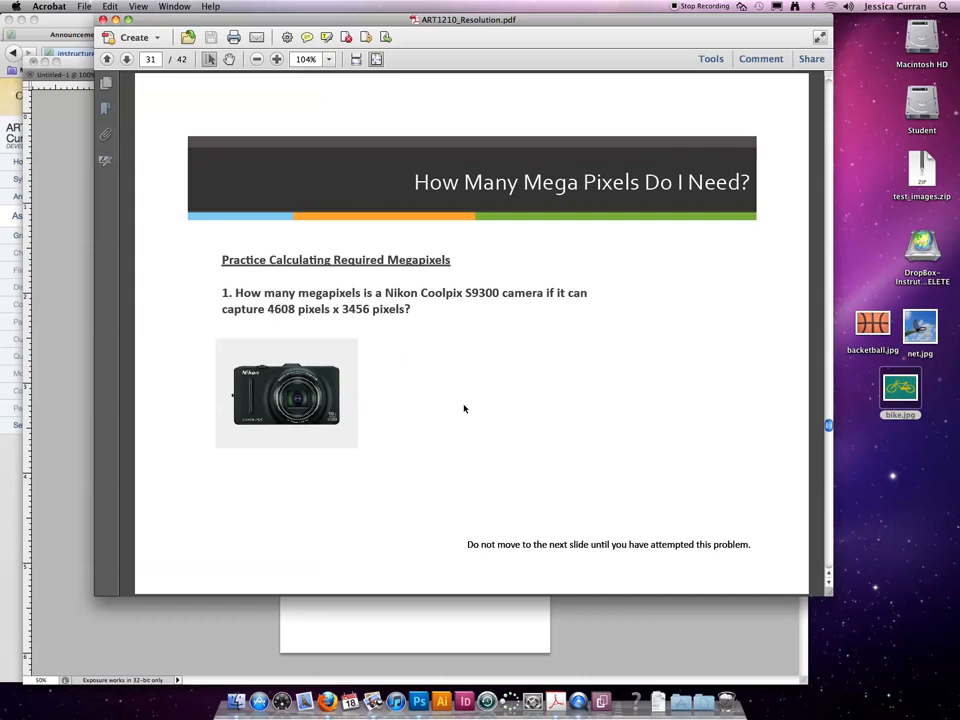
mouse_move(908, 512)
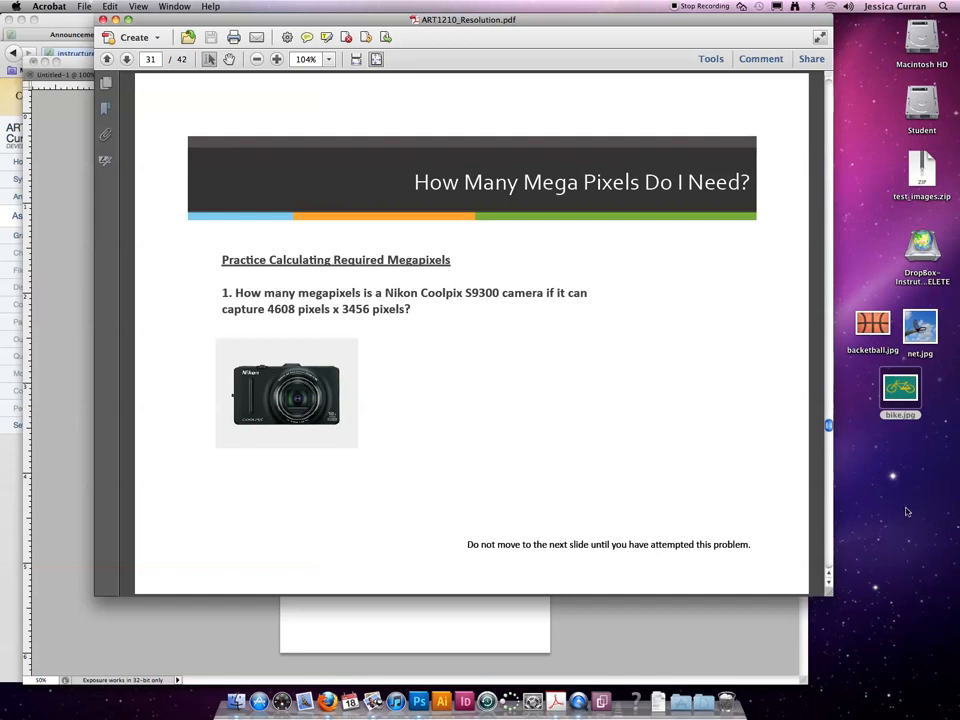
- Advance to the answer page for the Nikon Coolpix S9300 megapixel problem
click(126, 60)
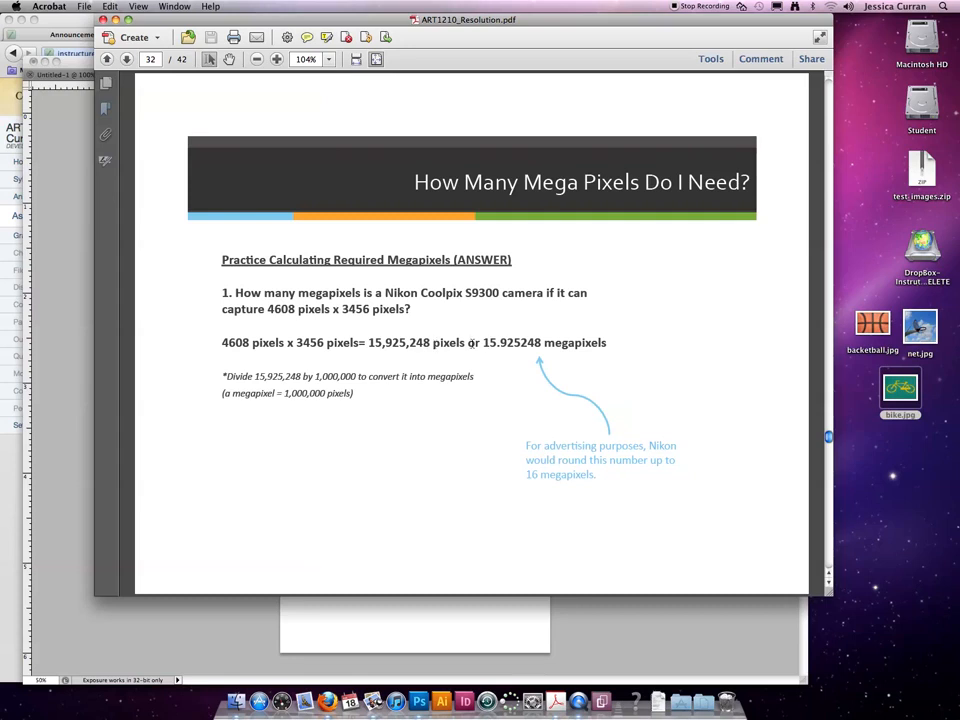
mouse_move(564, 374)
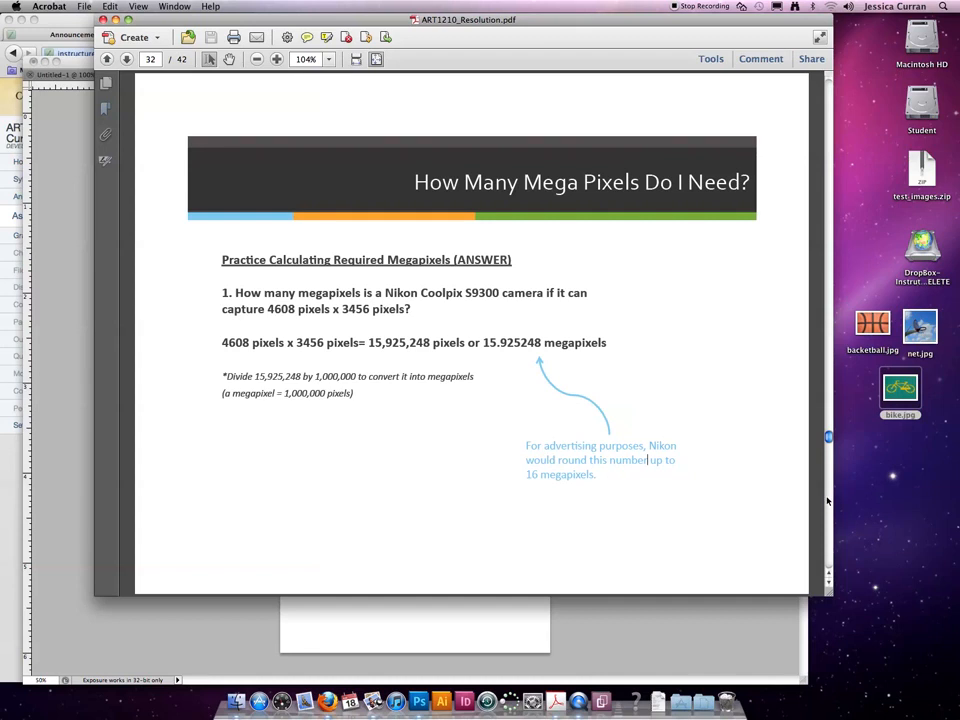
- Advance to the Nikon D90 SLR practice problem at 4288 × 2848 pixels
click(126, 60)
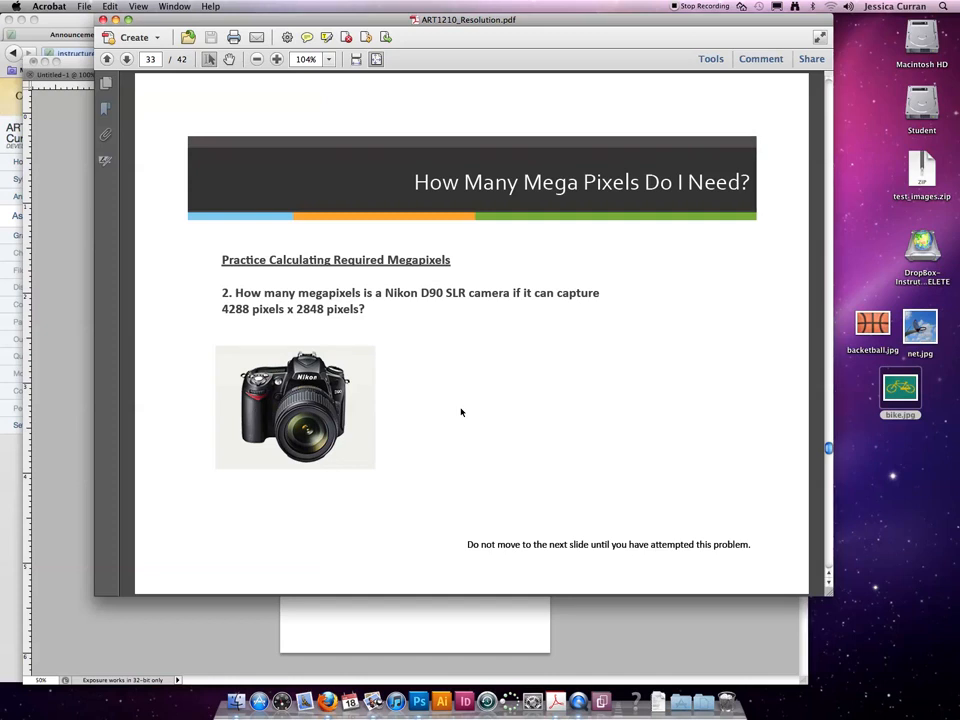
mouse_move(706, 458)
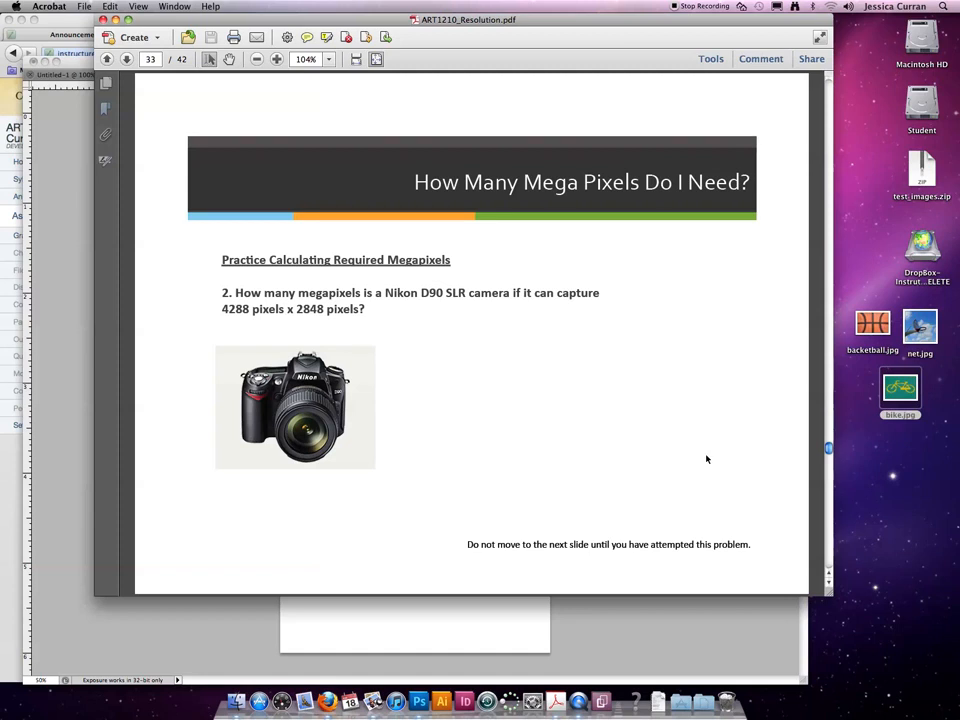
mouse_move(688, 450)
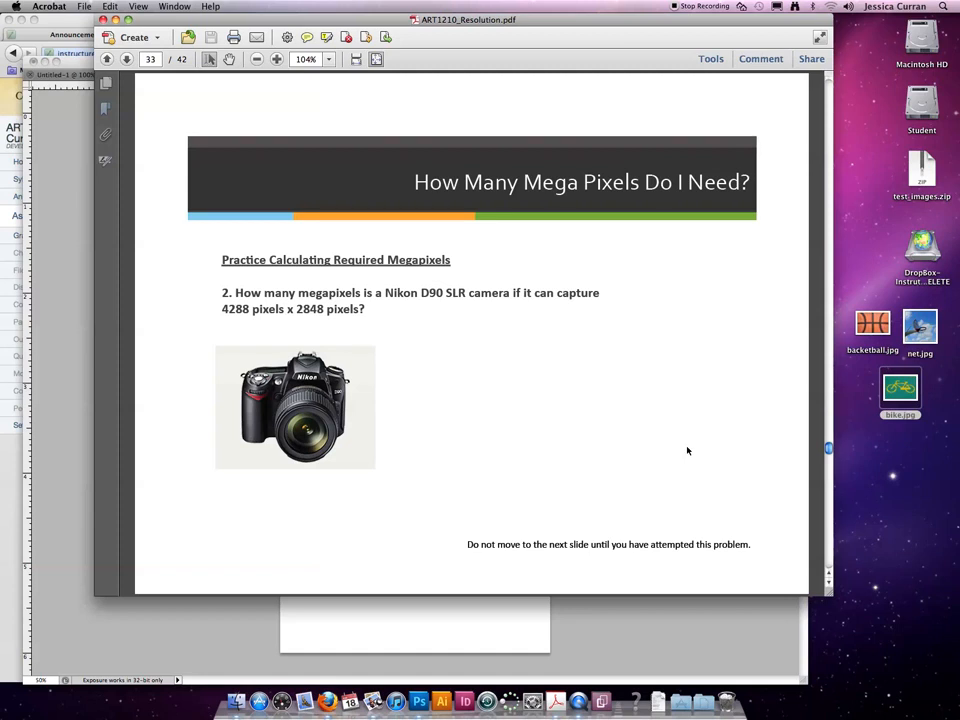
mouse_move(640, 428)
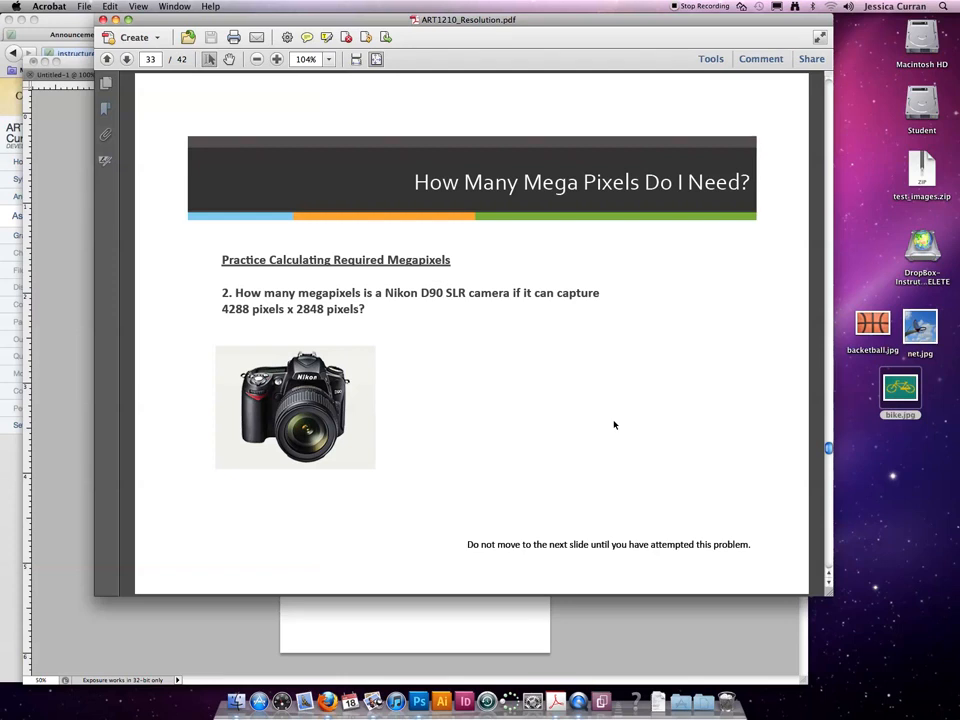
mouse_move(488, 352)
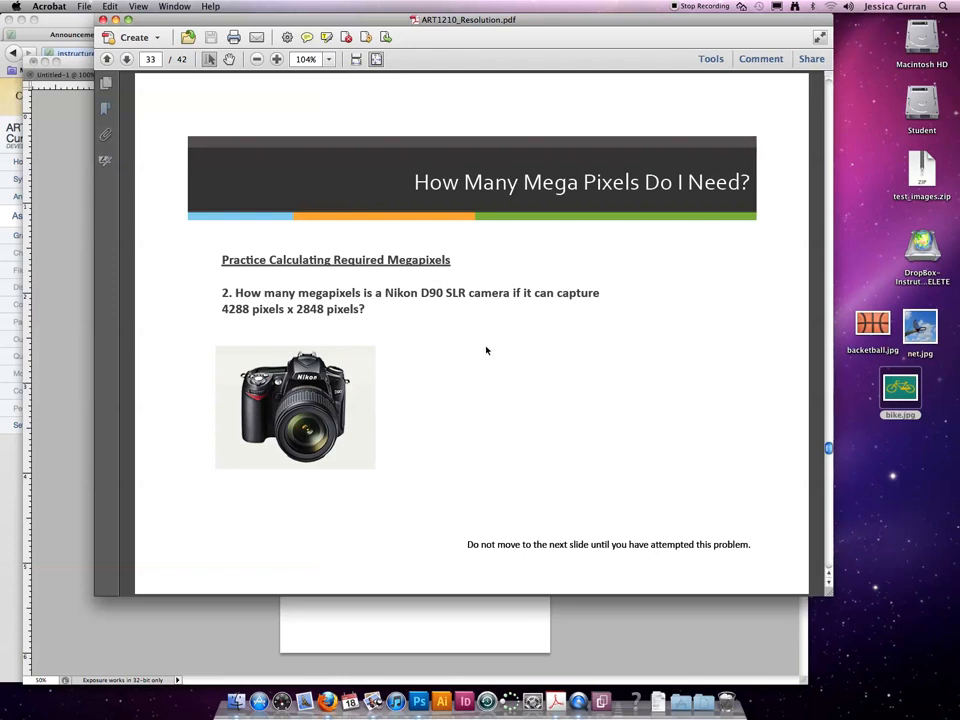
mouse_move(828, 524)
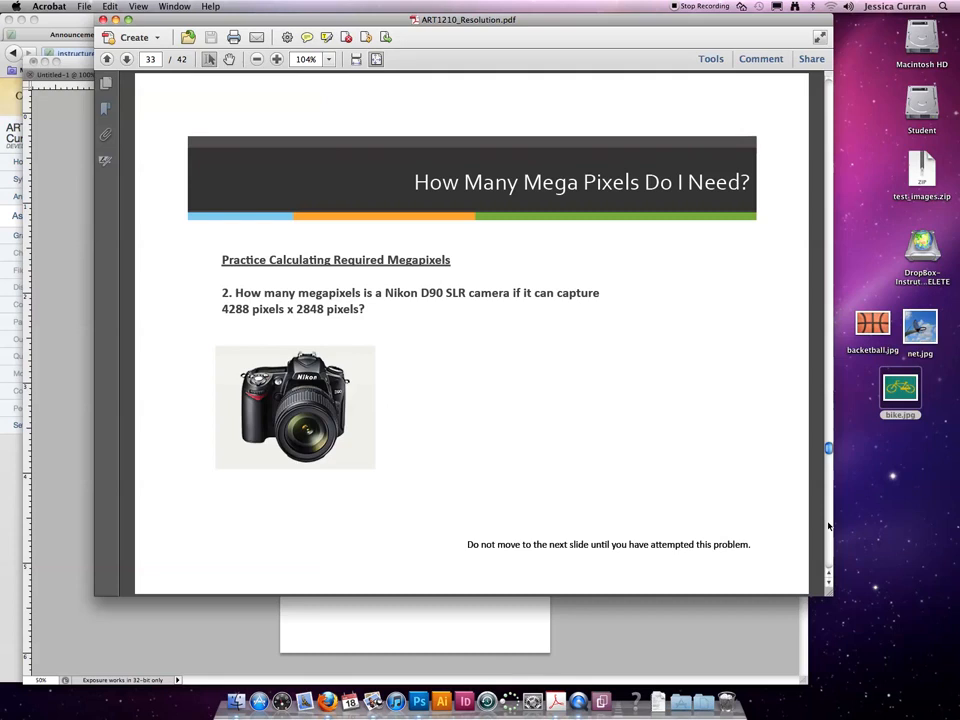
- Page through the D90 answer slides to the 11×17-inch print slide showing 16.83 megapixels
click(126, 60)
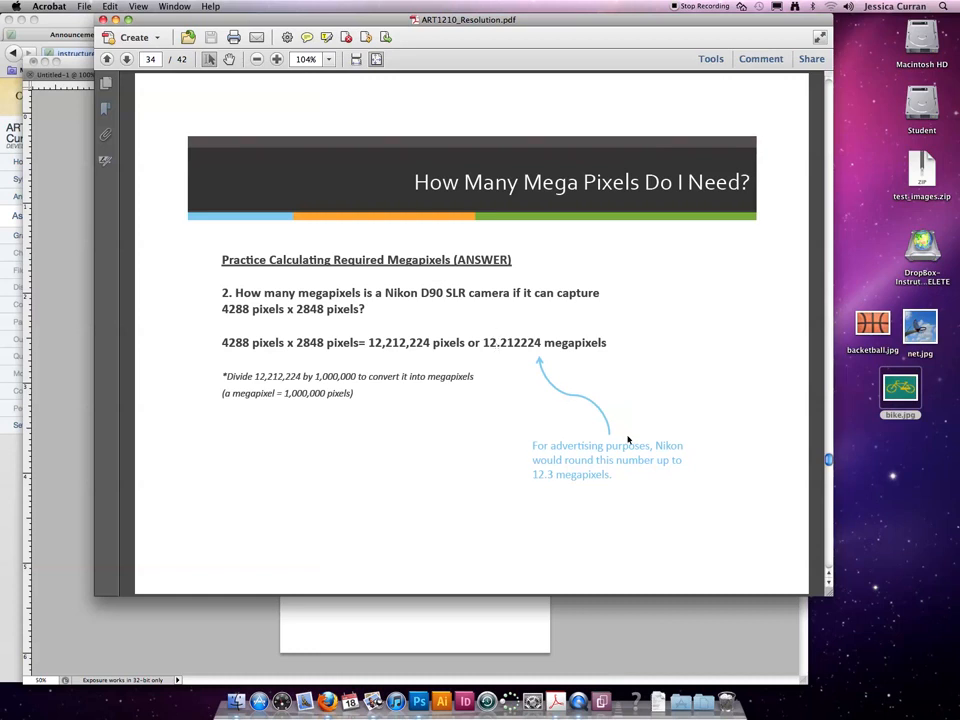
mouse_move(486, 342)
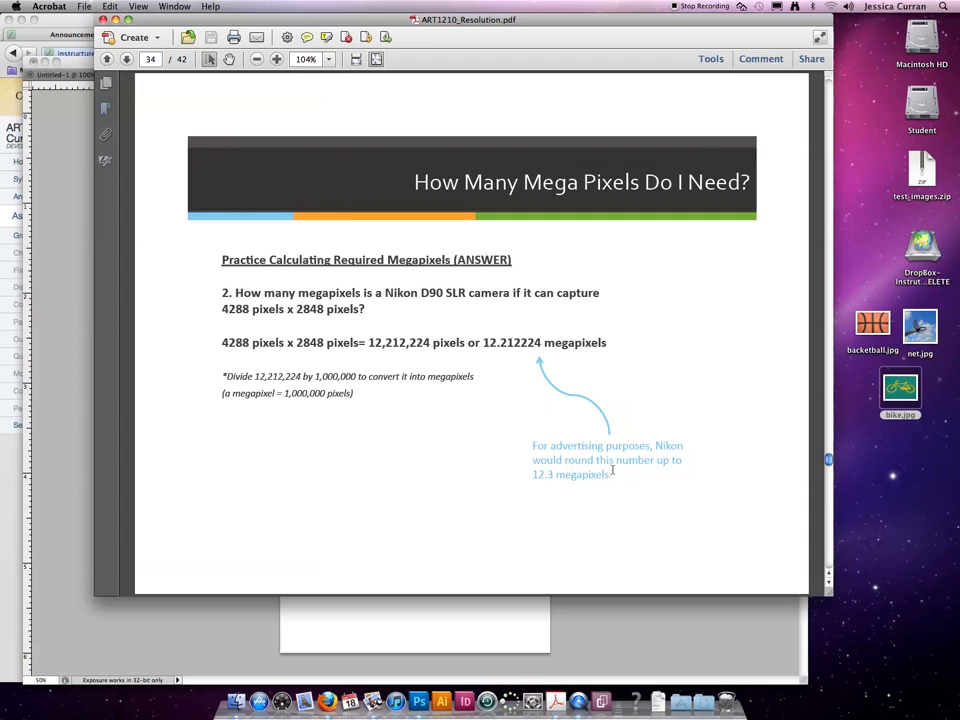
mouse_move(492, 396)
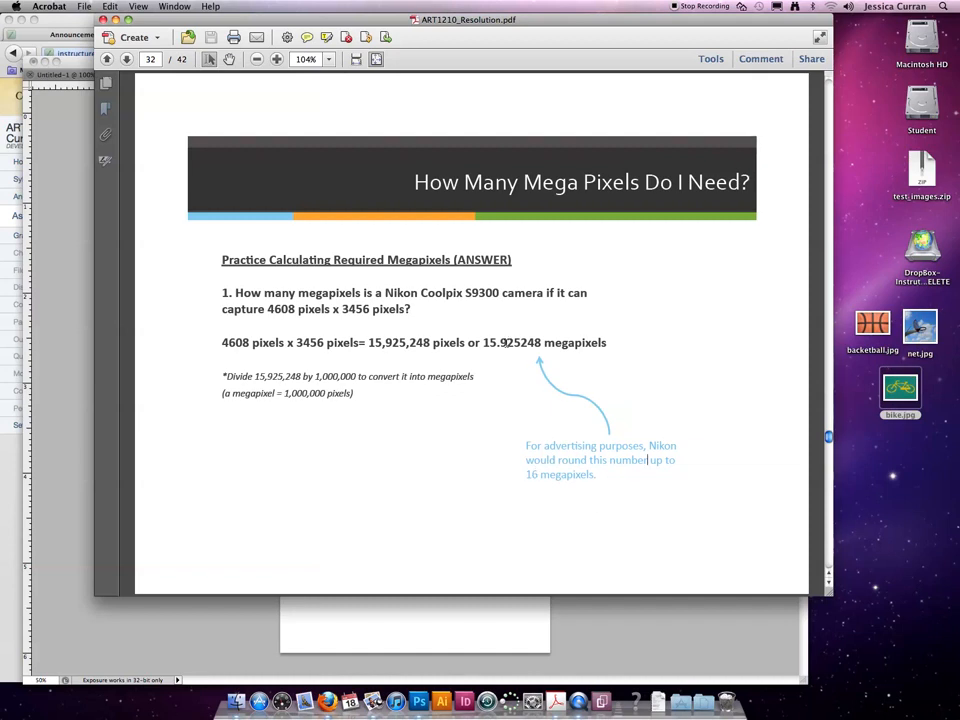
click(126, 60)
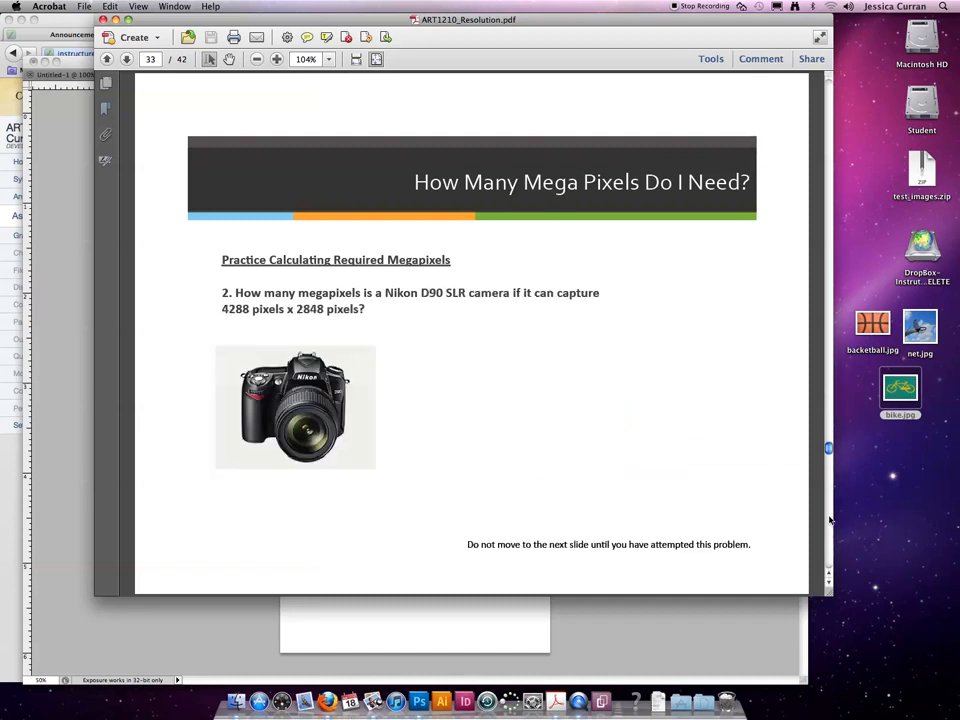
click(126, 60)
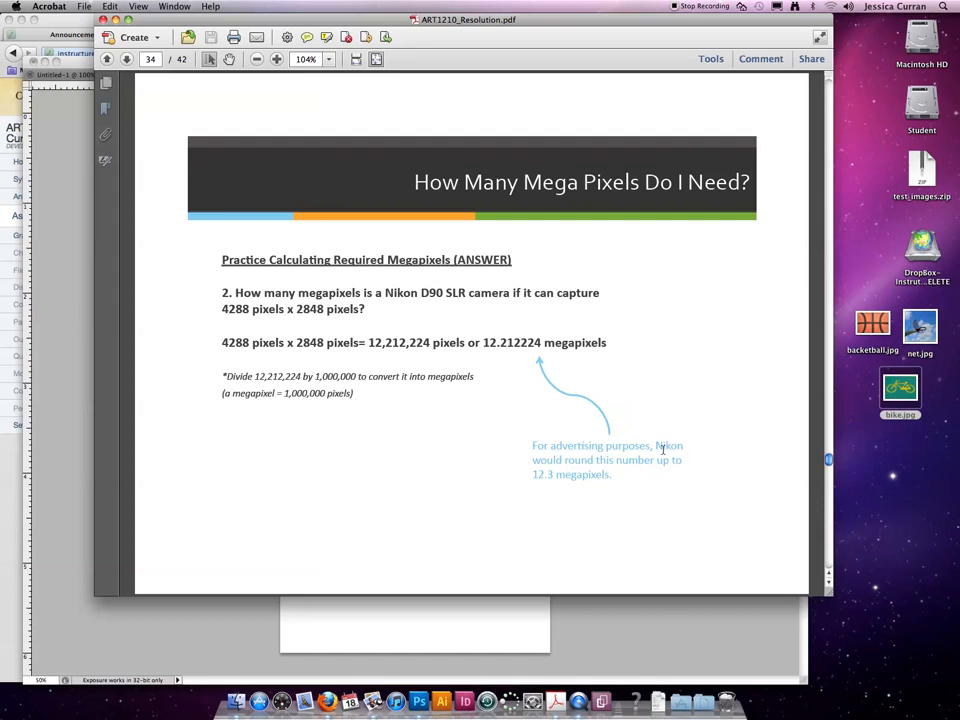
double_click(512, 342)
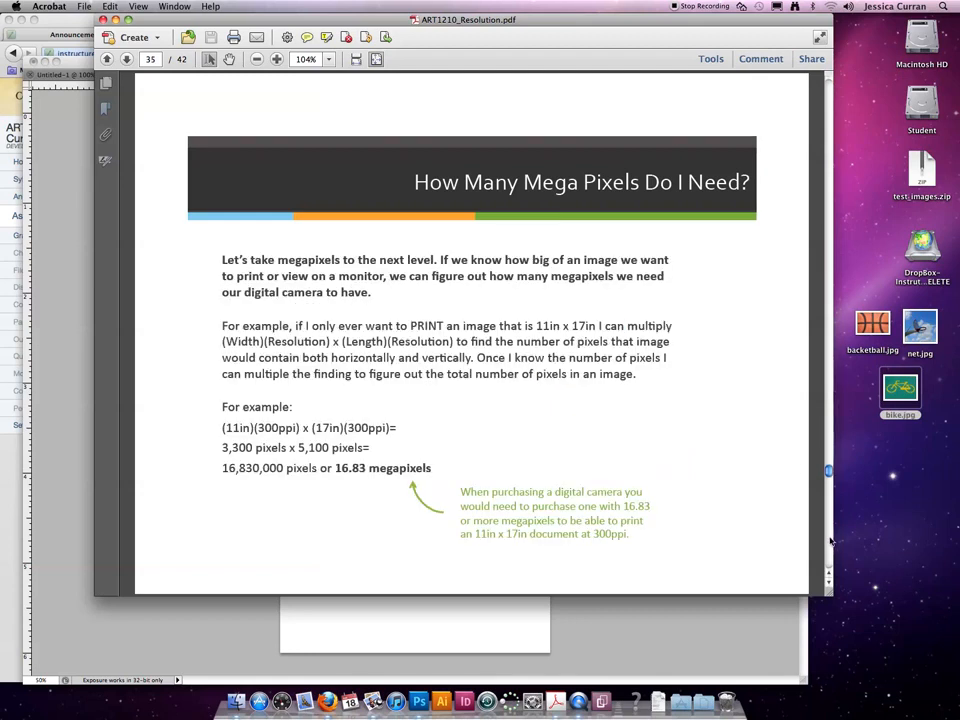
mouse_move(324, 532)
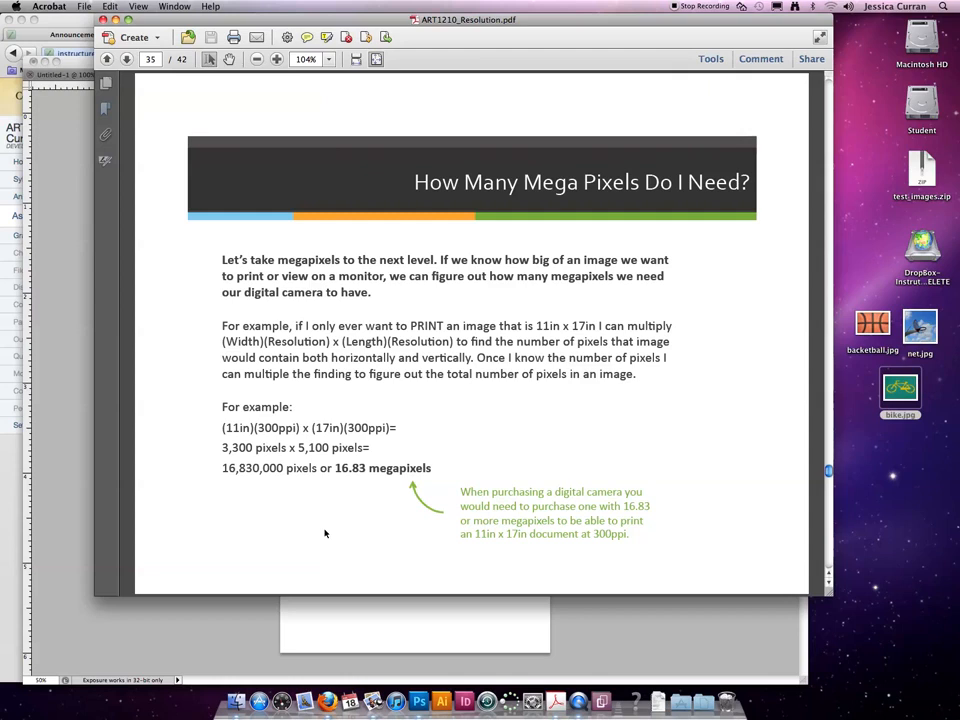
mouse_move(416, 492)
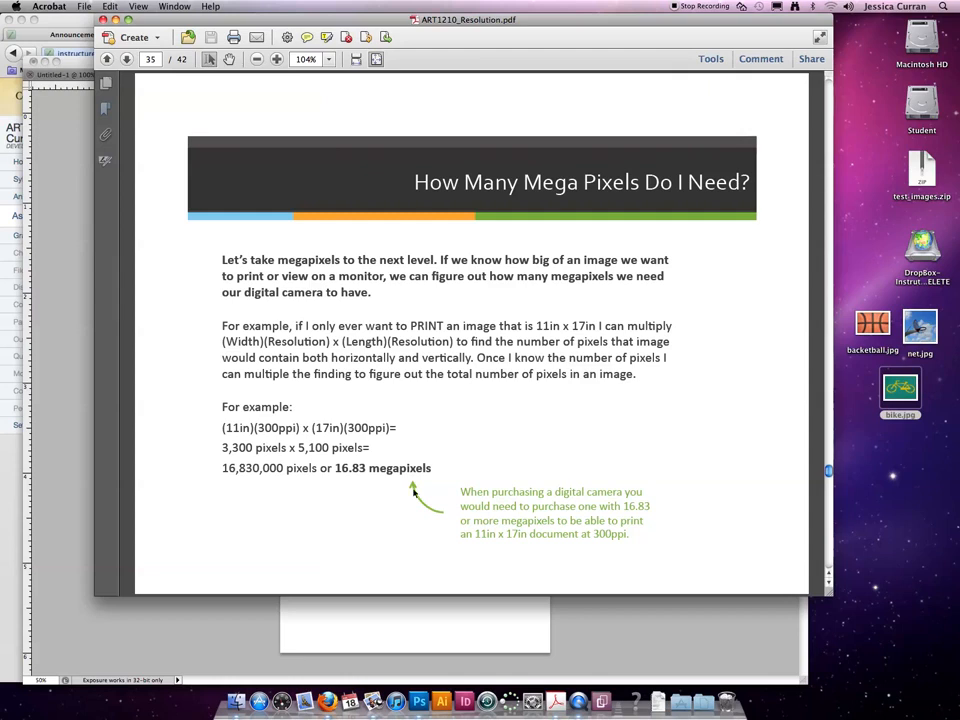
- Return to the D90 answer and highlight the 4288 and 2848 pixel figures
click(108, 60)
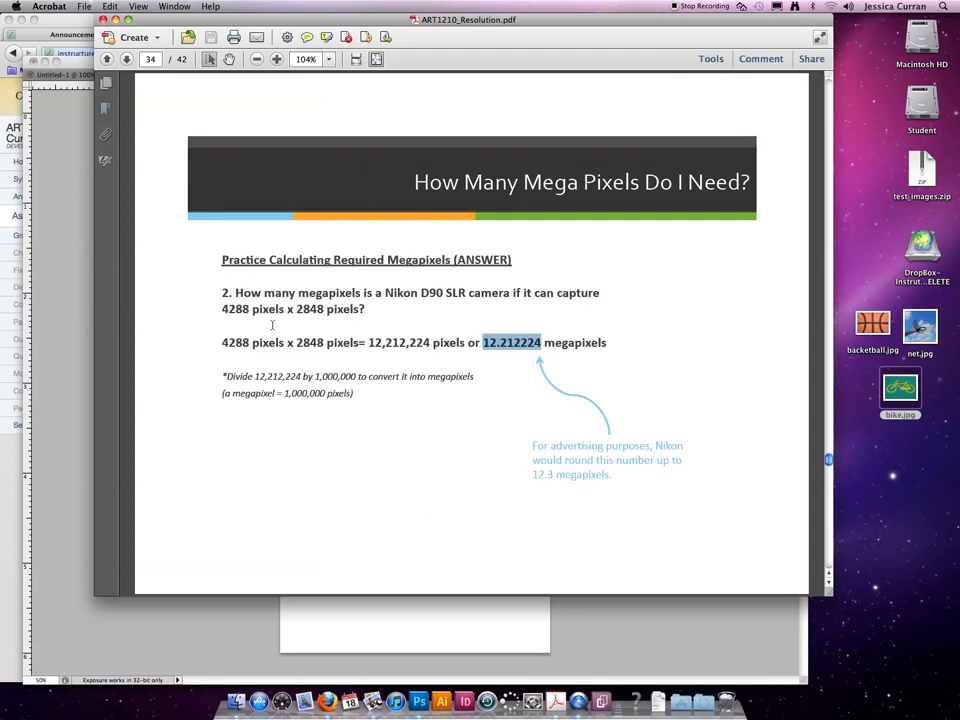
double_click(252, 308)
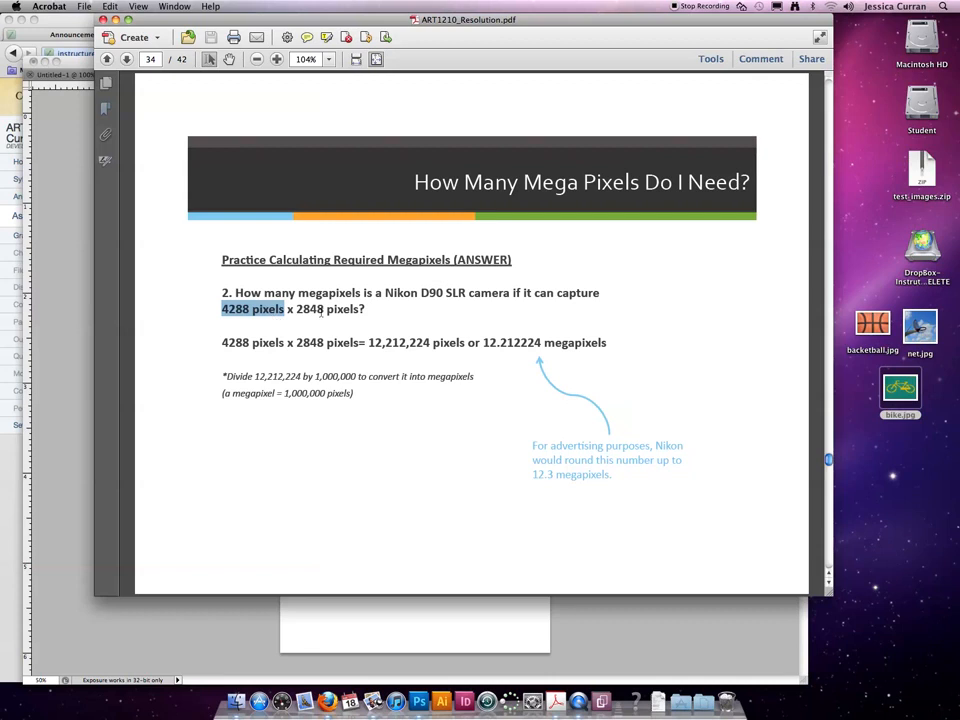
double_click(326, 308)
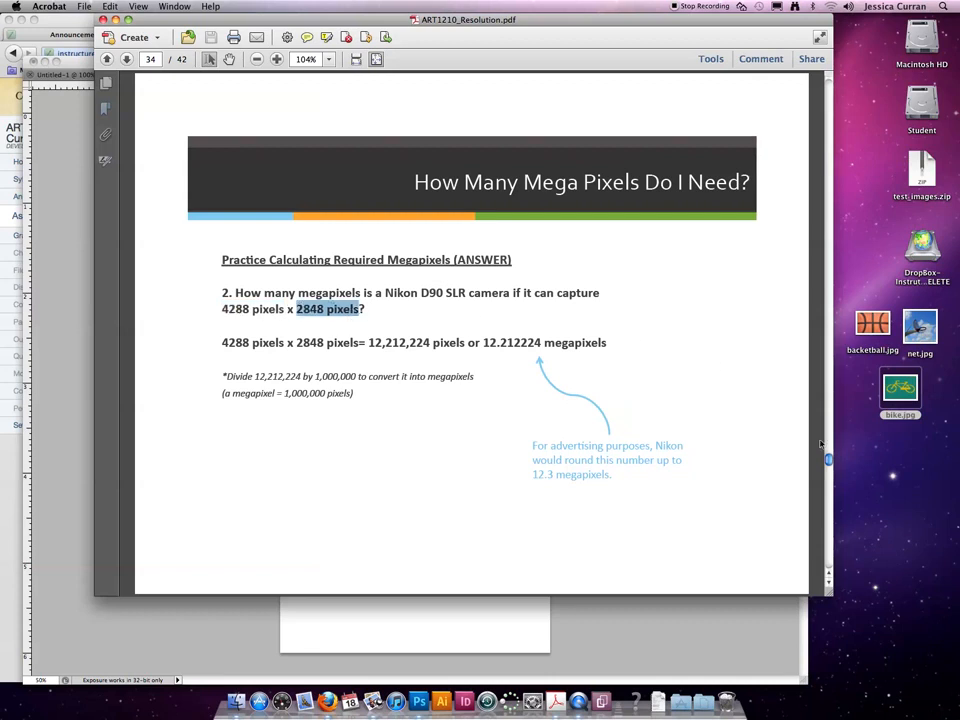
- Go forward to the printing slide and highlight the 16.83 megapixels result
click(126, 60)
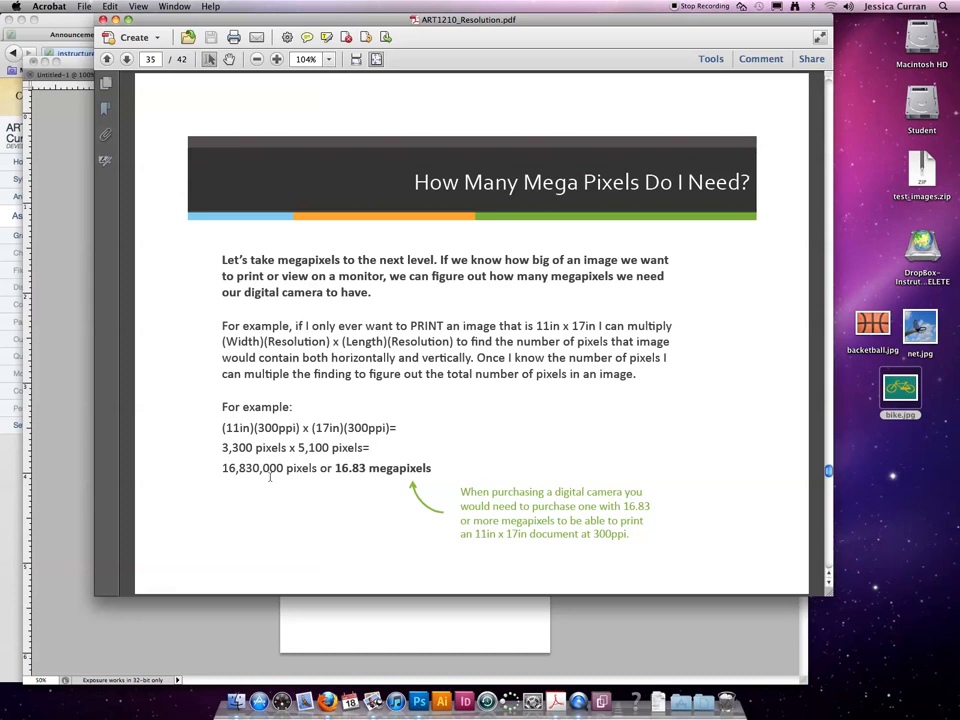
triple_click(324, 468)
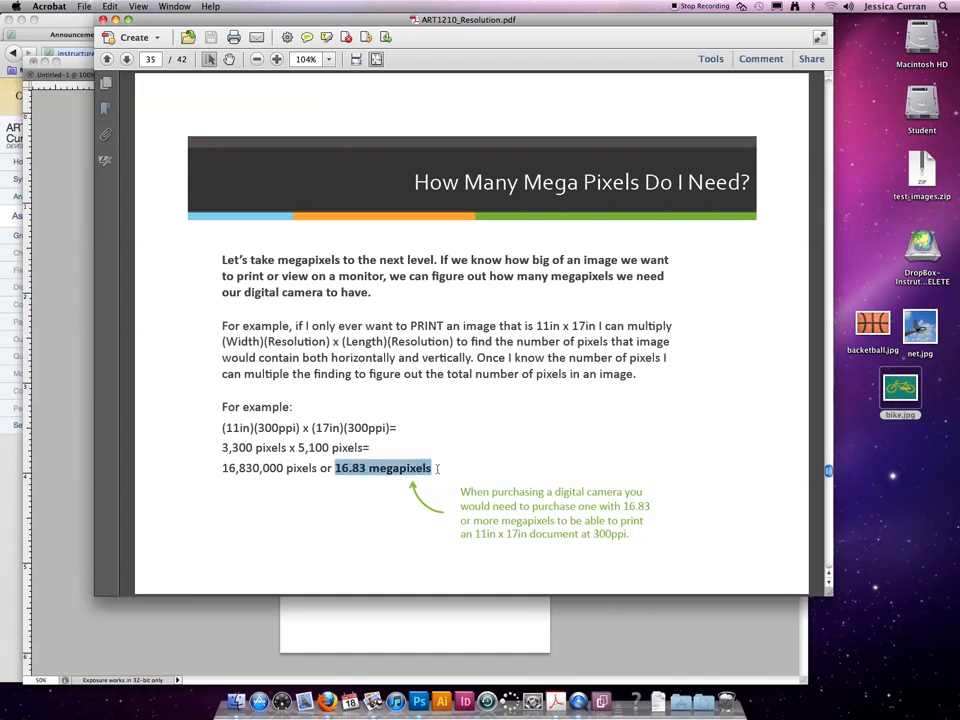
mouse_move(466, 460)
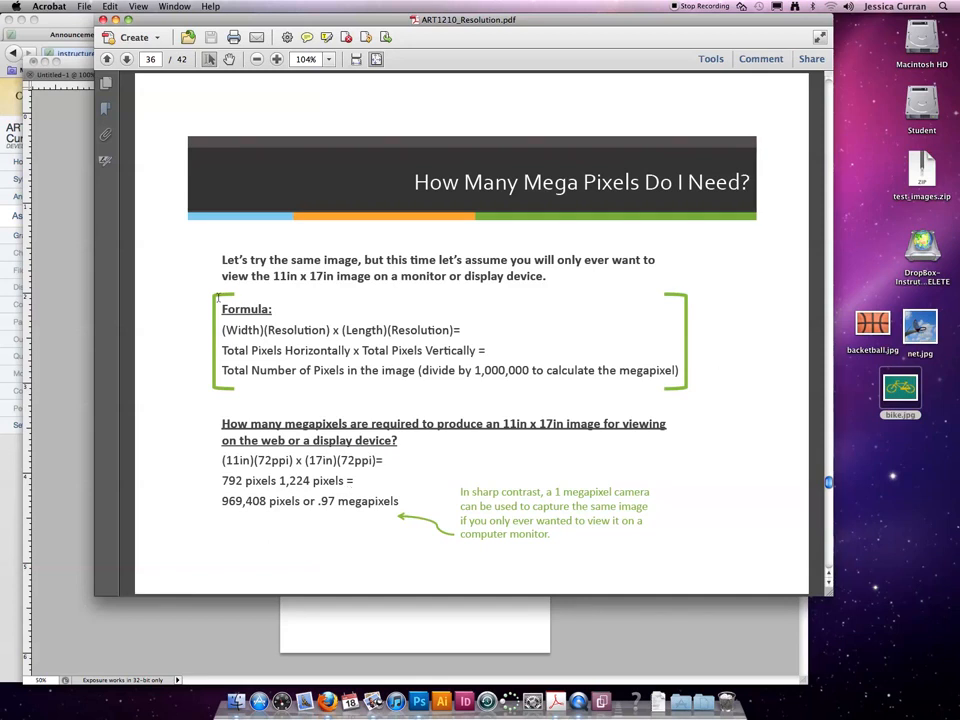
mouse_move(472, 400)
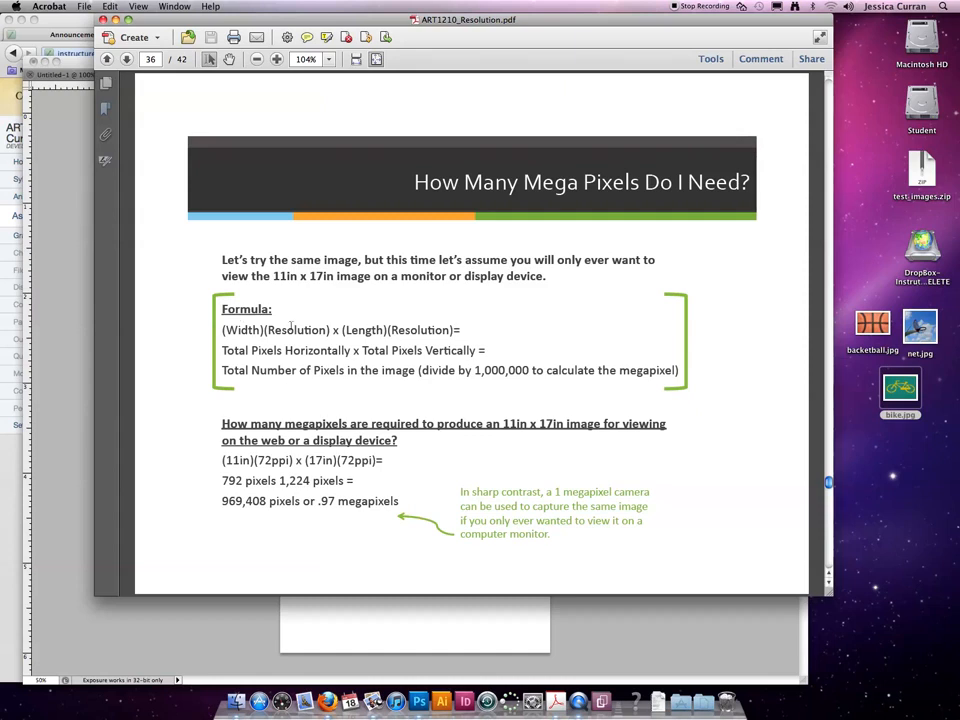
- Highlight the 72 ppi figures and the .97 megapixels result on the monitor-viewing slide
double_click(240, 330)
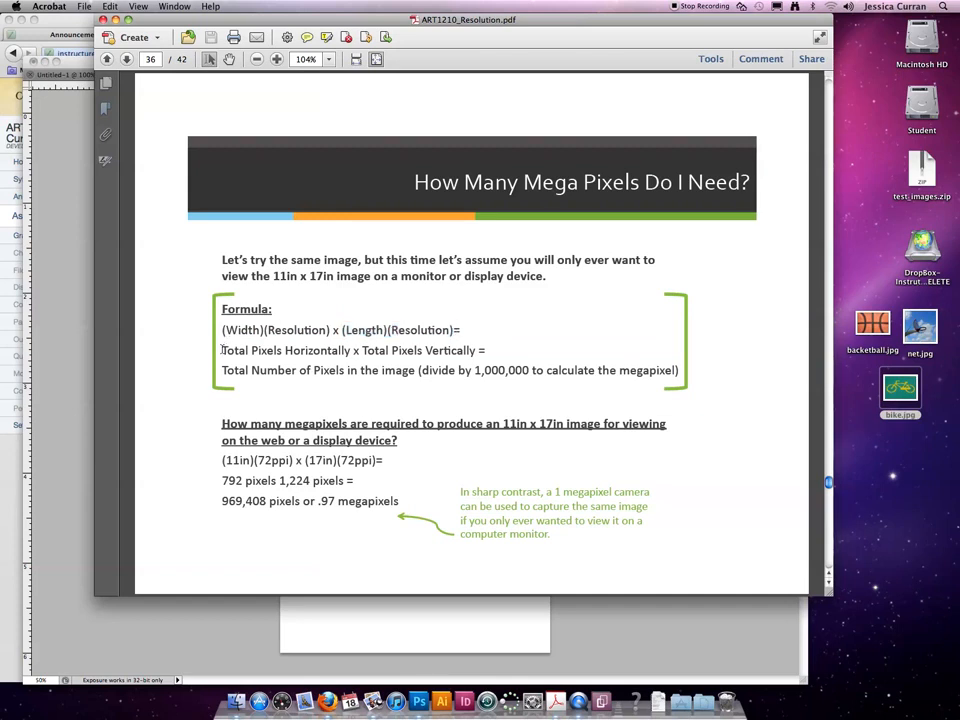
double_click(418, 350)
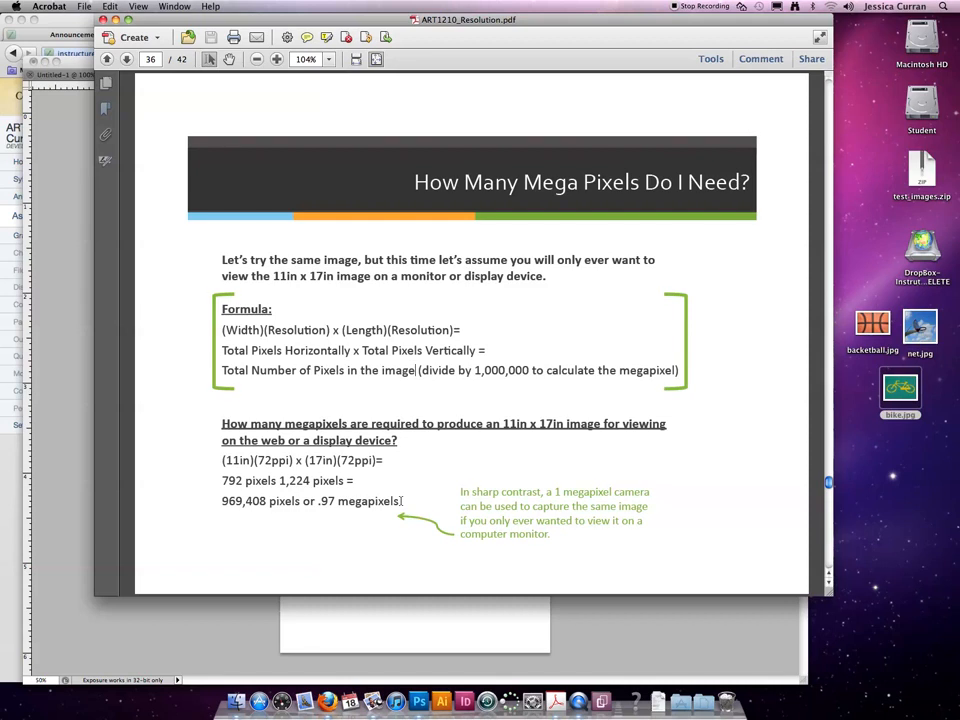
mouse_move(448, 516)
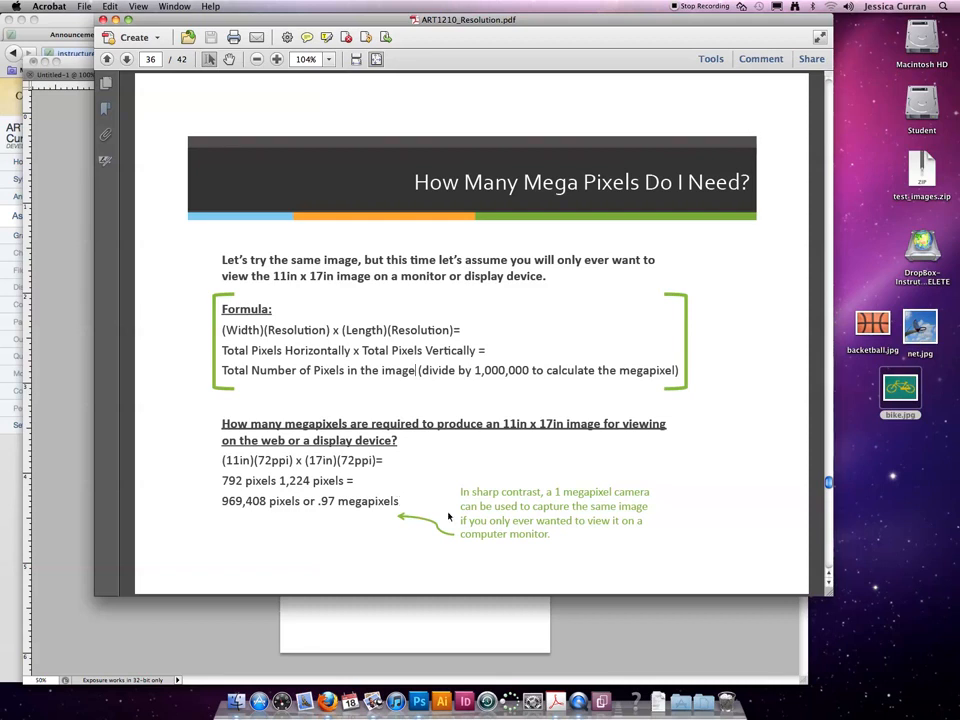
double_click(356, 500)
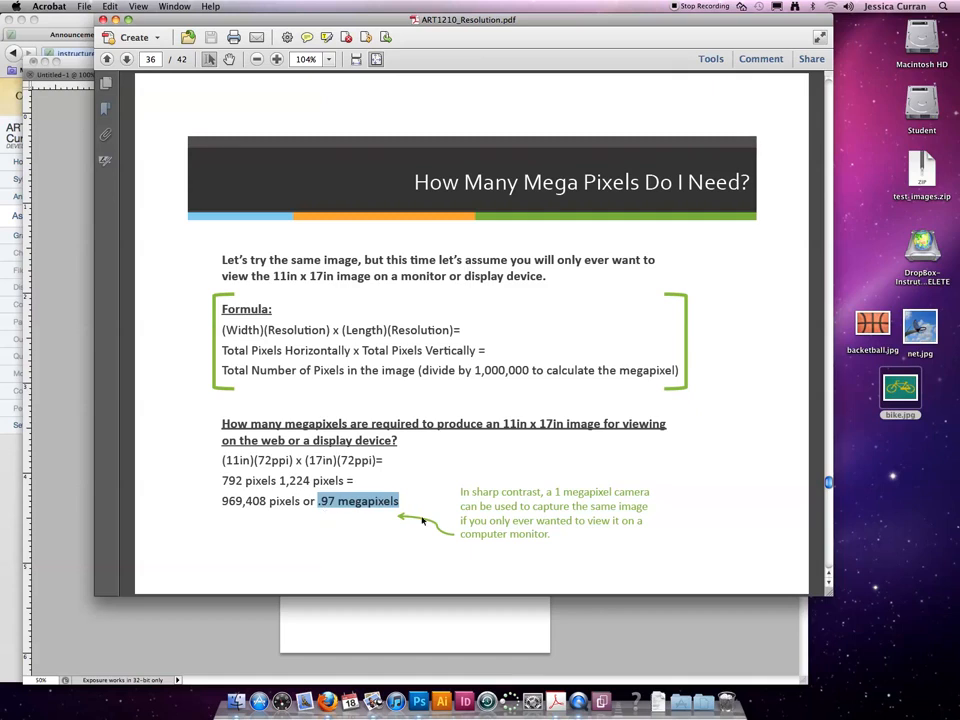
mouse_move(584, 532)
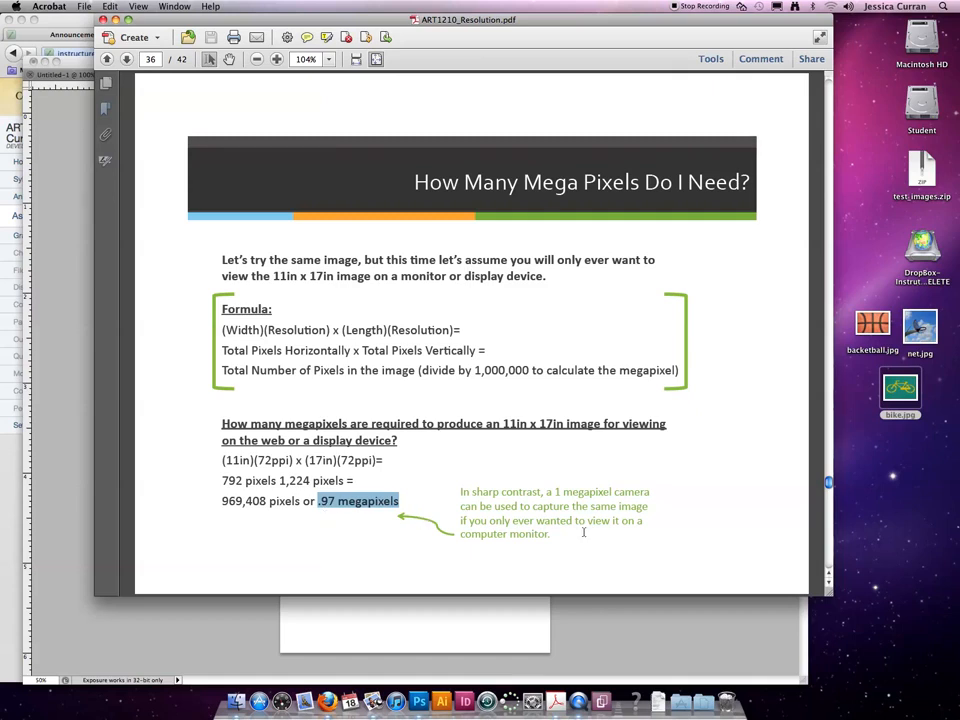